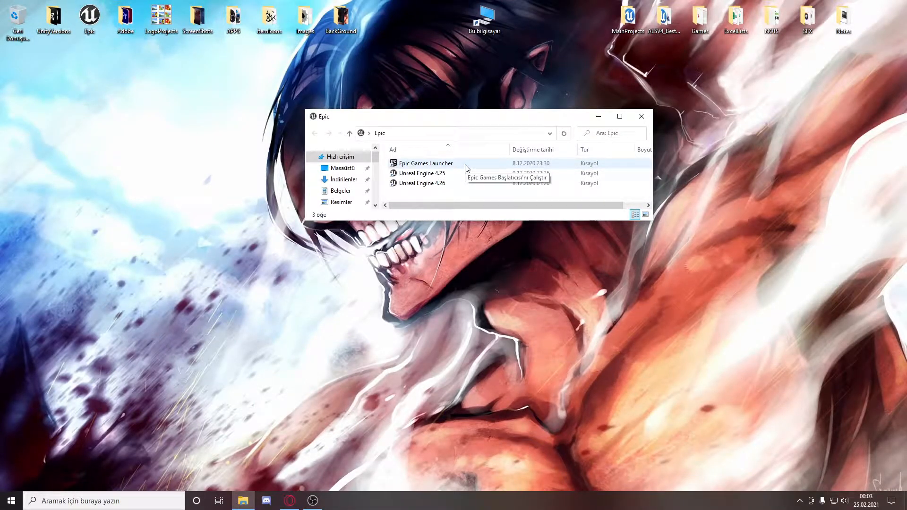
pyautogui.moveTo(445, 192)
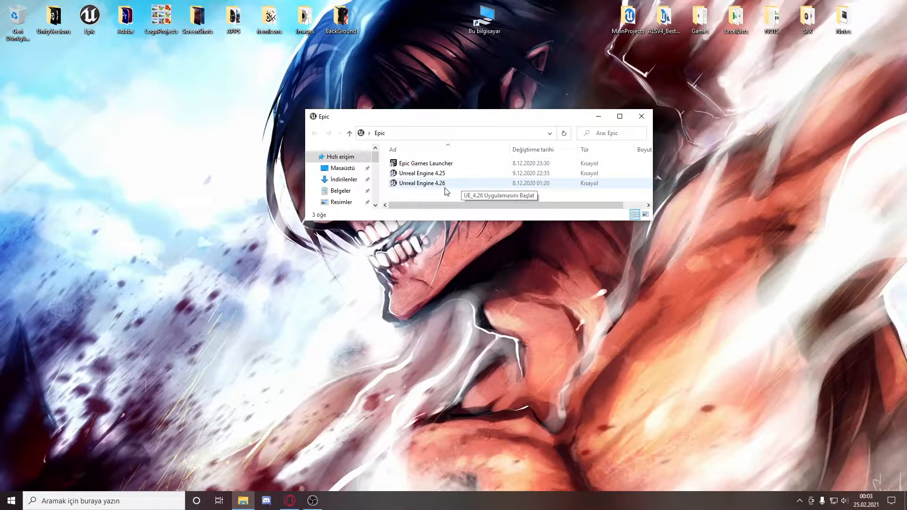
# - Select the Unreal Engine 4.26 shortcut in the Epic shortcuts folder
pyautogui.click(421, 183)
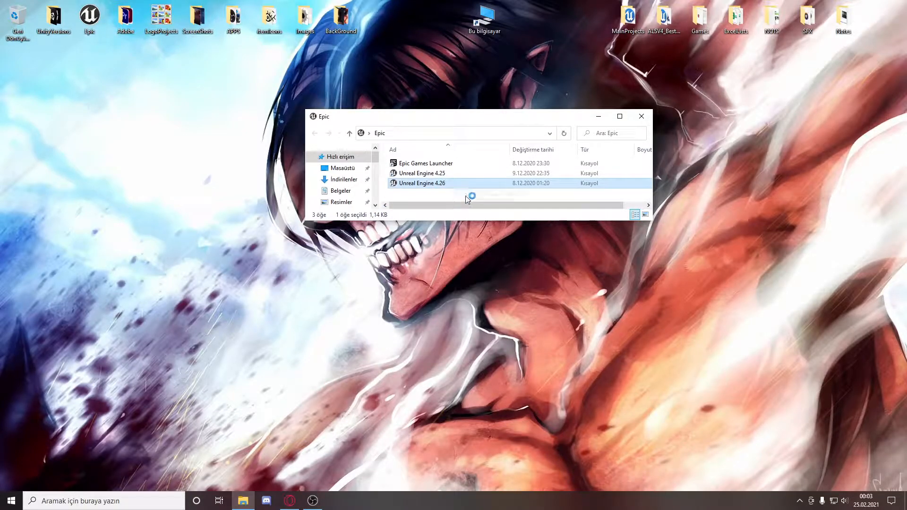
# - Launch Unreal Engine 4.26 and create the First Person Blueprint game project DashProject
pyautogui.doubleClick(421, 183)
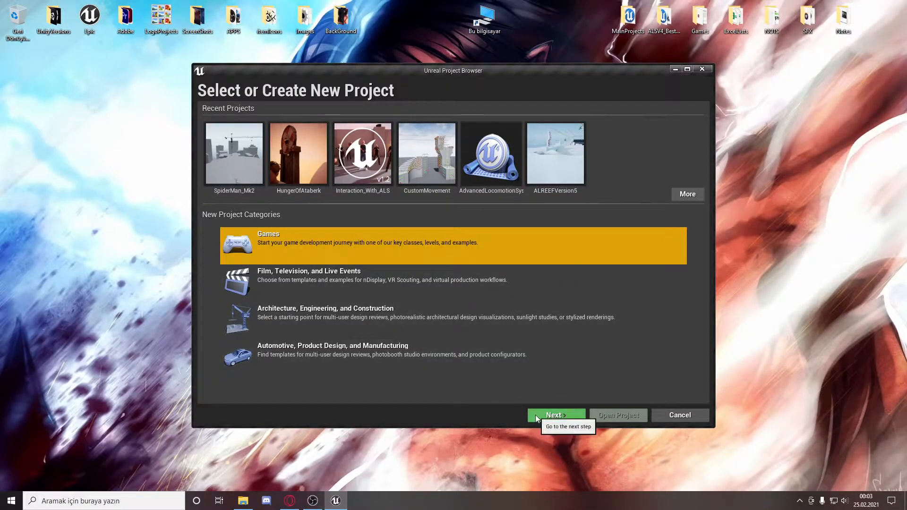
pyautogui.click(555, 416)
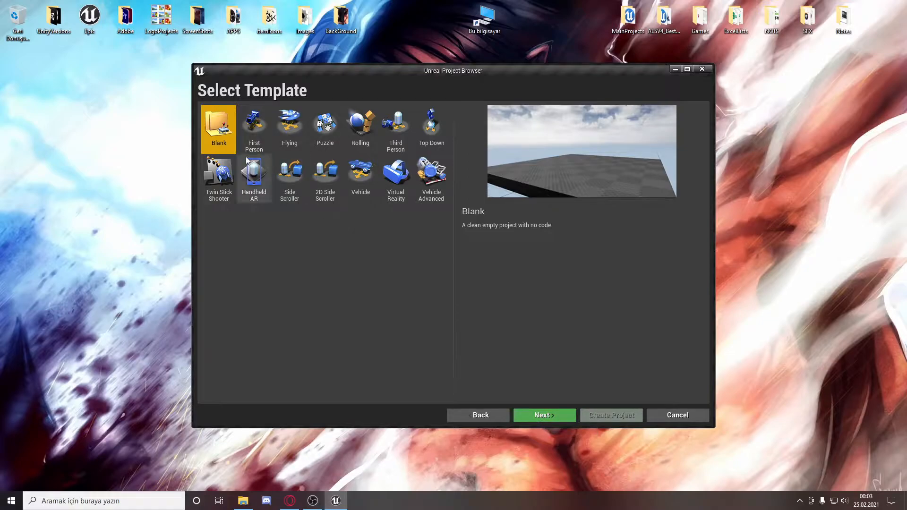
pyautogui.click(254, 125)
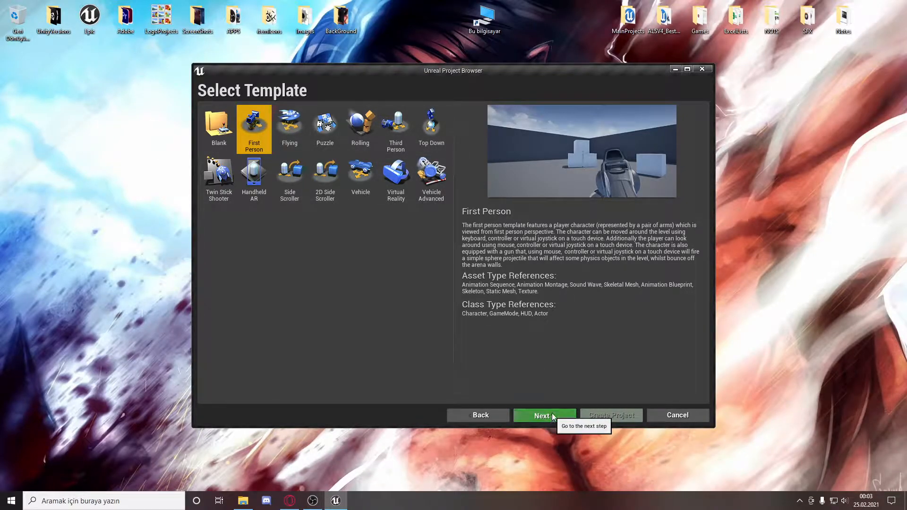
pyautogui.click(545, 415)
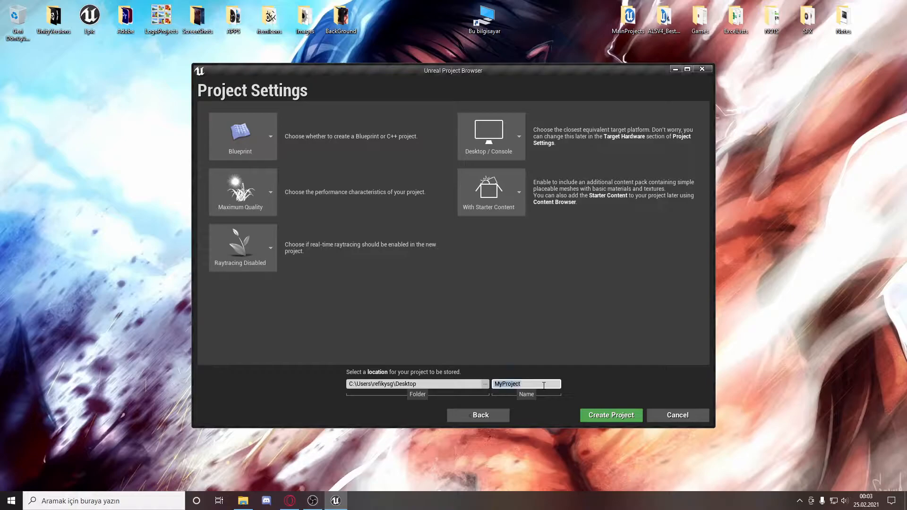
pyautogui.write('Dash')
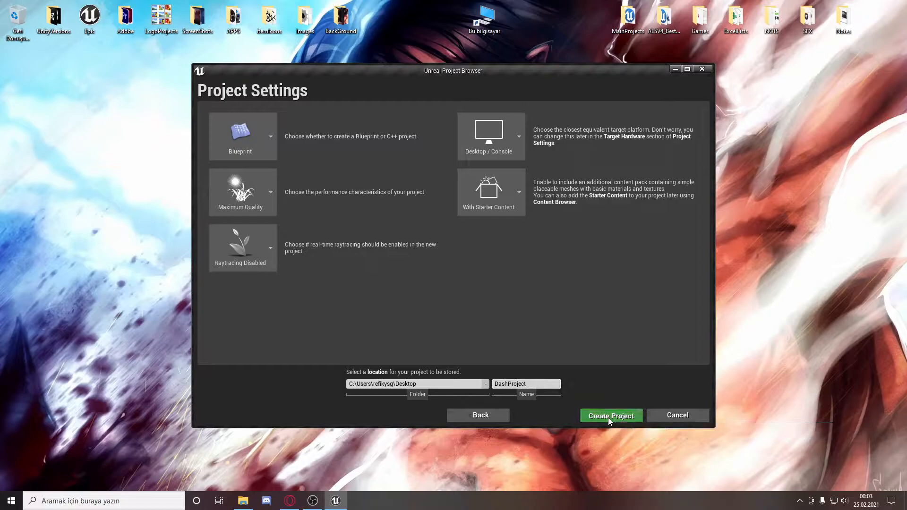
pyautogui.click(611, 416)
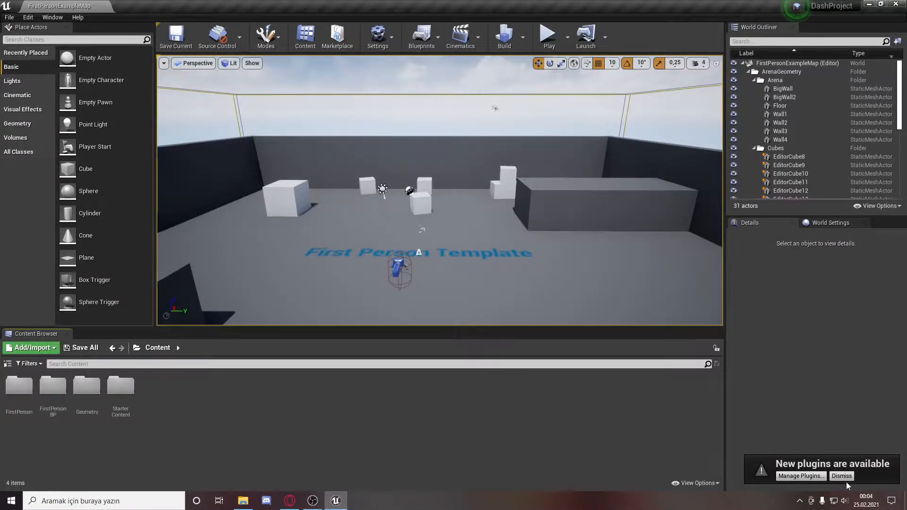
pyautogui.moveTo(87, 386)
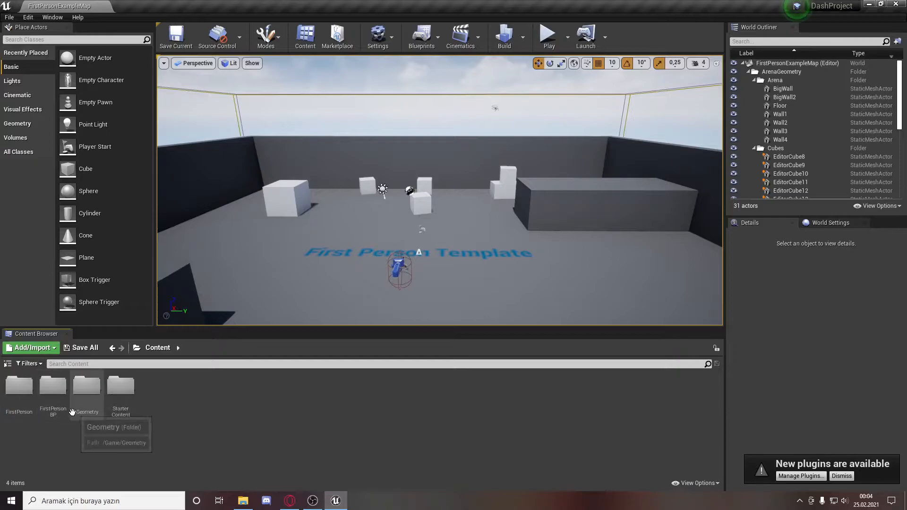
# - Open FirstPersonCharacter from the FirstPersonBP Blueprints folder in the Content Browser
pyautogui.doubleClick(53, 385)
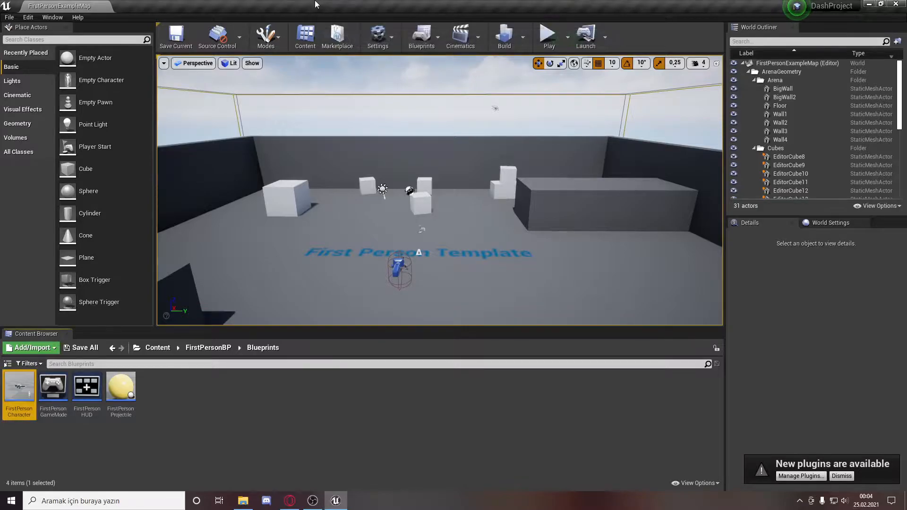
pyautogui.doubleClick(19, 386)
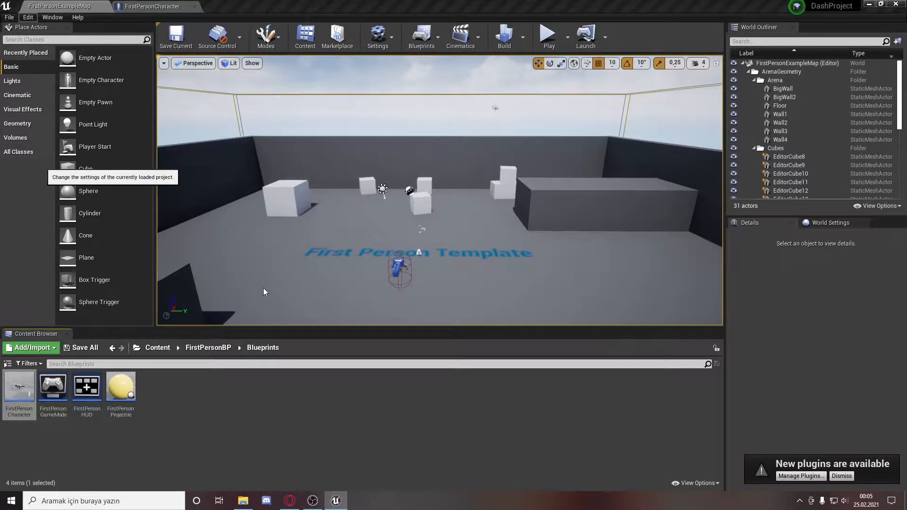
# - Add a Dash action mapping with its key under Project Settings > Input
pyautogui.click(378, 33)
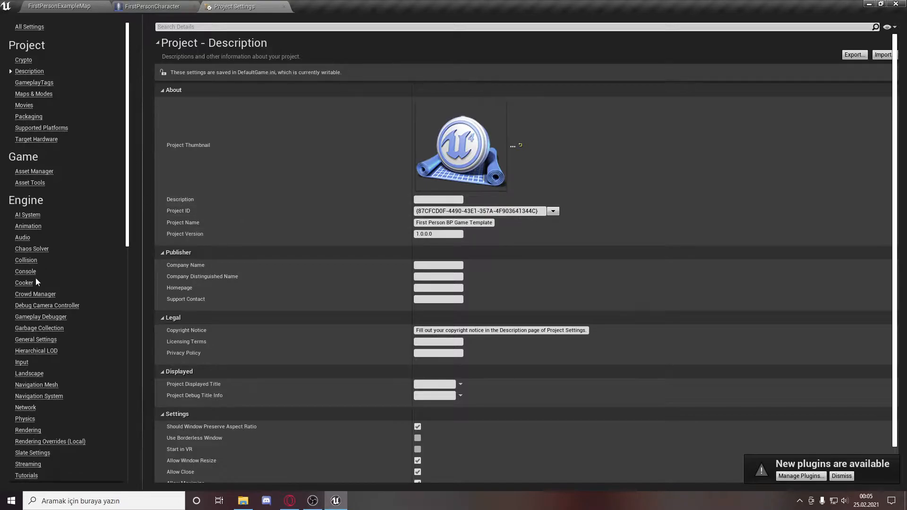
pyautogui.click(22, 362)
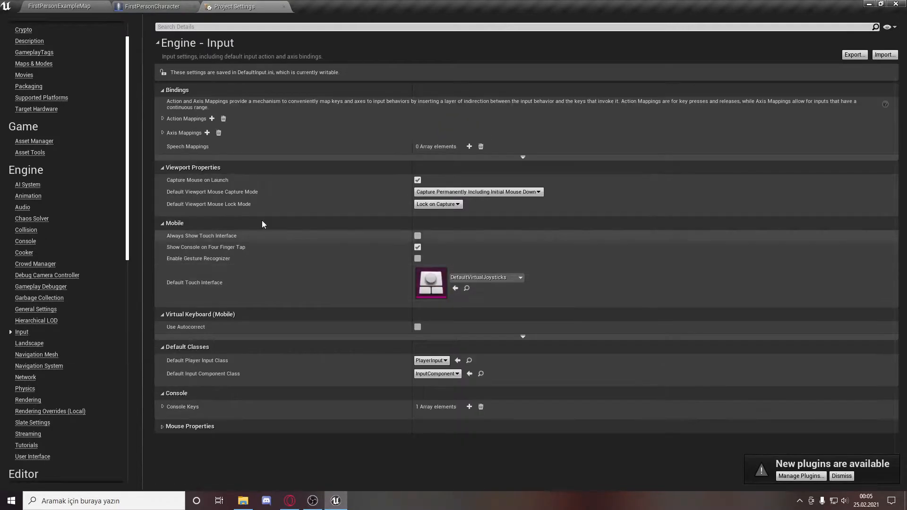
pyautogui.click(162, 119)
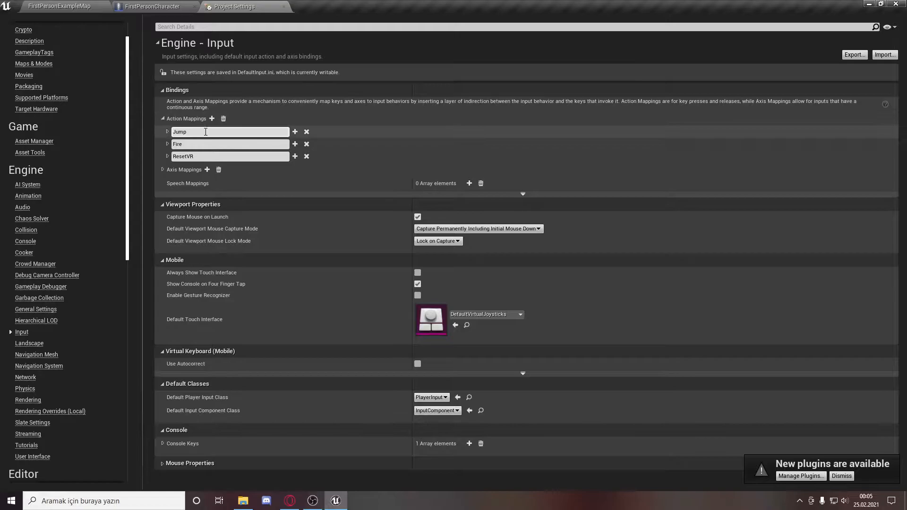
pyautogui.moveTo(211, 119)
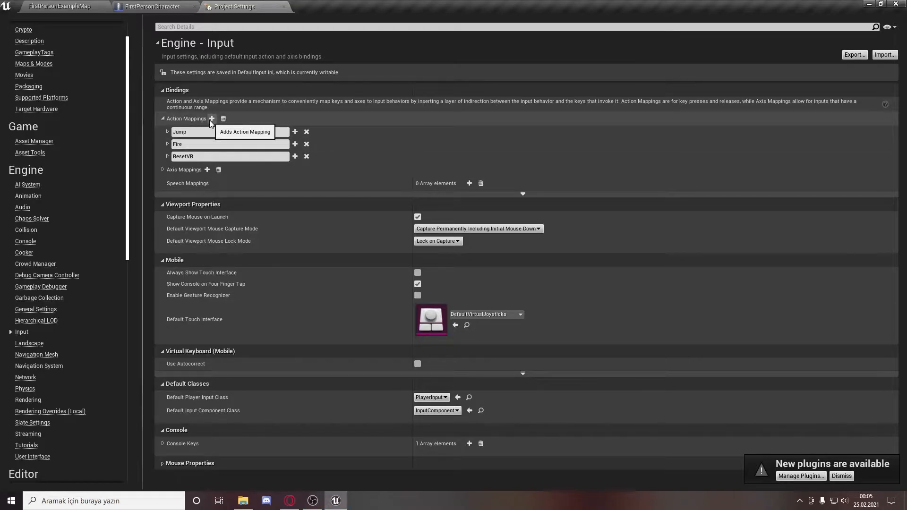
pyautogui.click(211, 118)
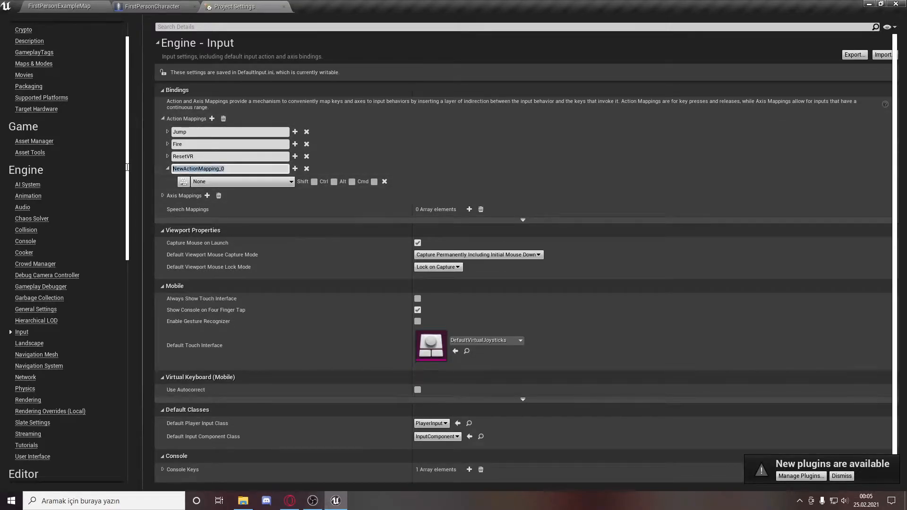
pyautogui.write('Dash')
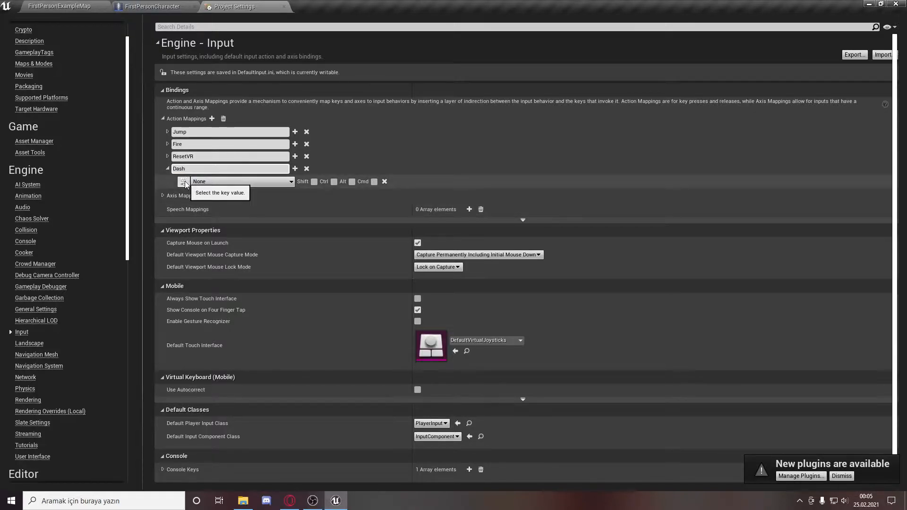
pyautogui.moveTo(225, 187)
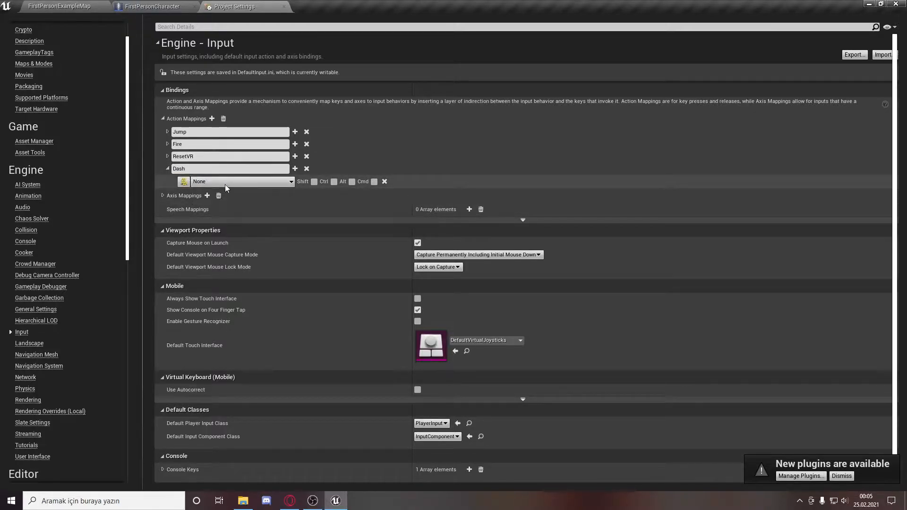
pyautogui.click(243, 181)
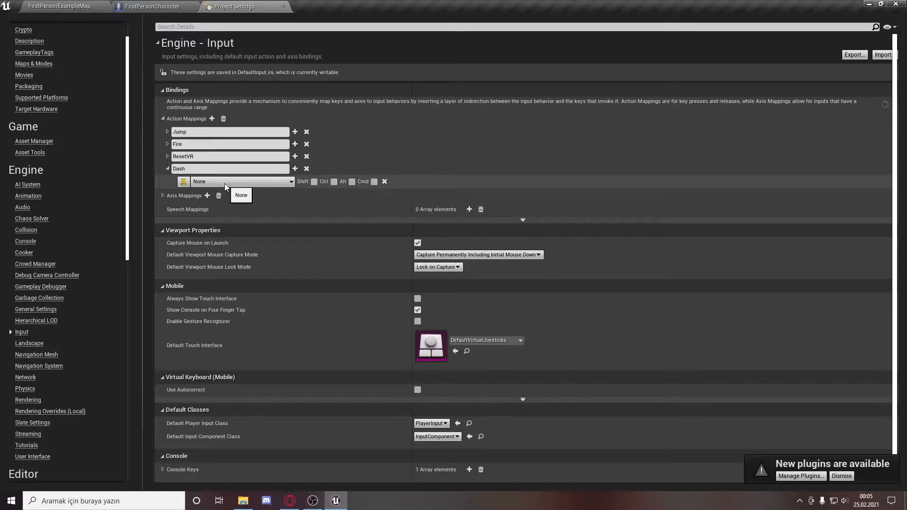
pyautogui.click(56, 6)
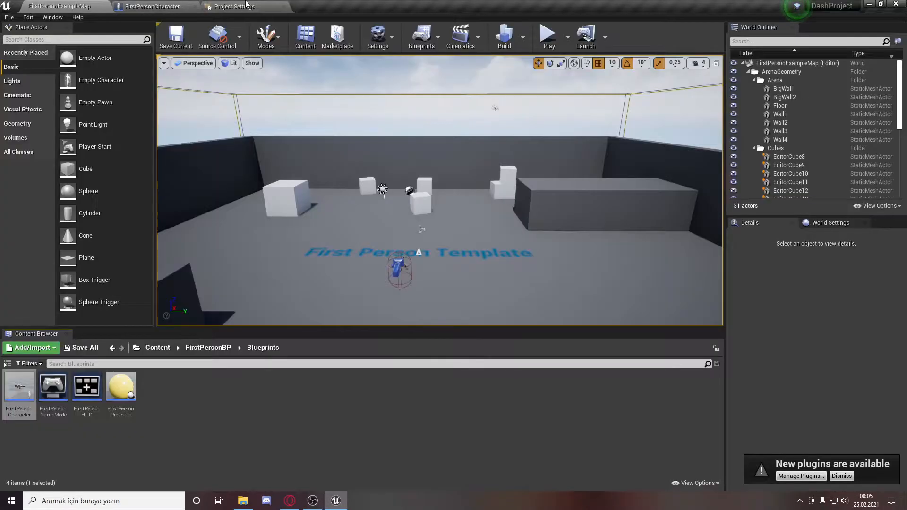
# - Place an InputAction Dash event and a Launch Character node in the FirstPersonCharacter graph
pyautogui.click(151, 6)
pyautogui.write('das')
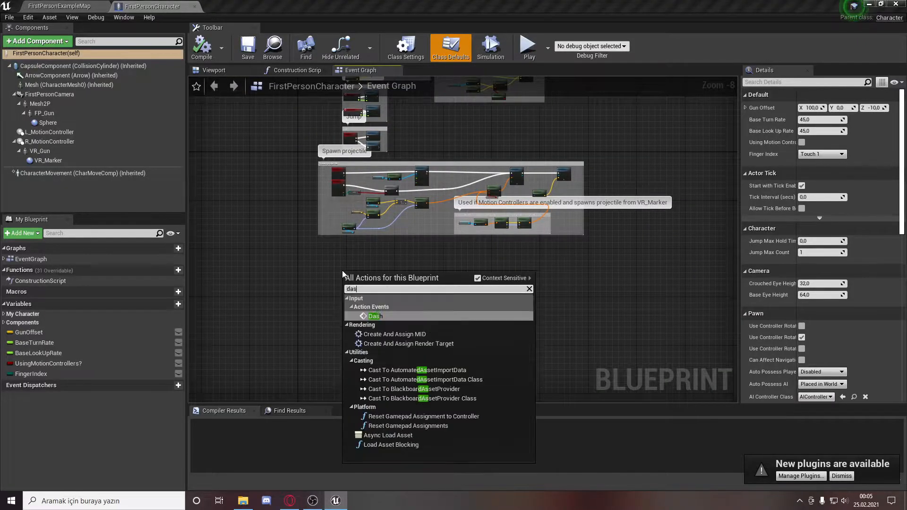
pyautogui.click(374, 316)
pyautogui.write('player')
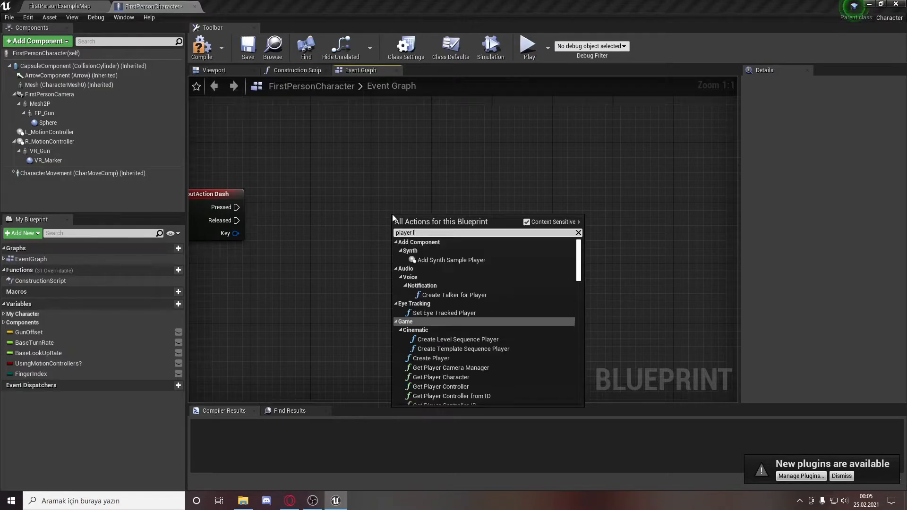
pyautogui.click(577, 233)
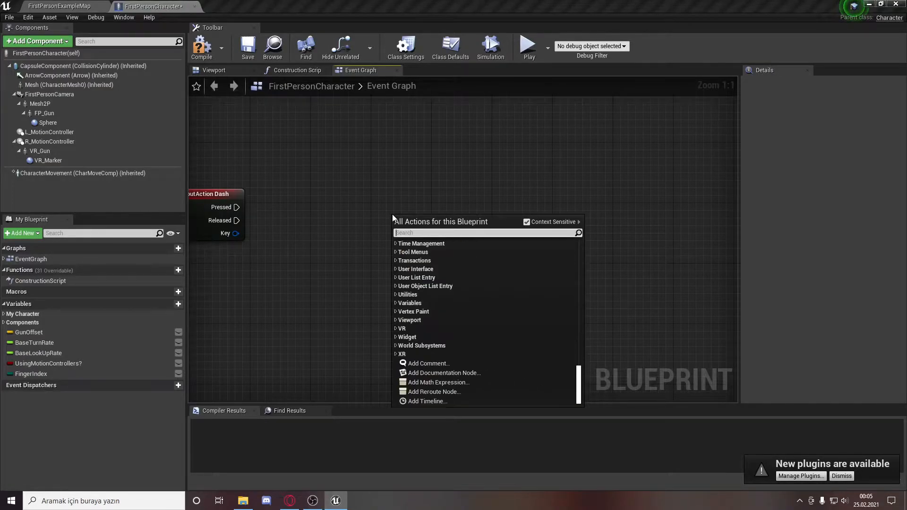
pyautogui.write('charact')
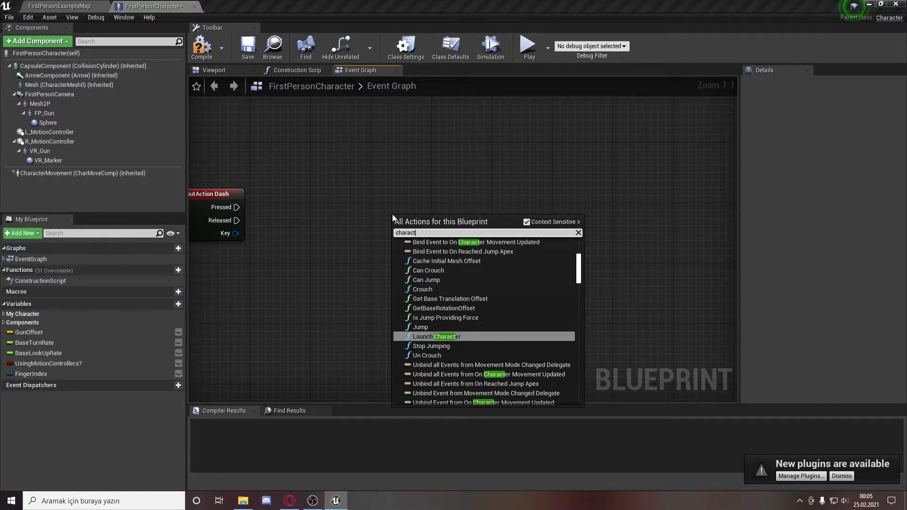
pyautogui.click(435, 337)
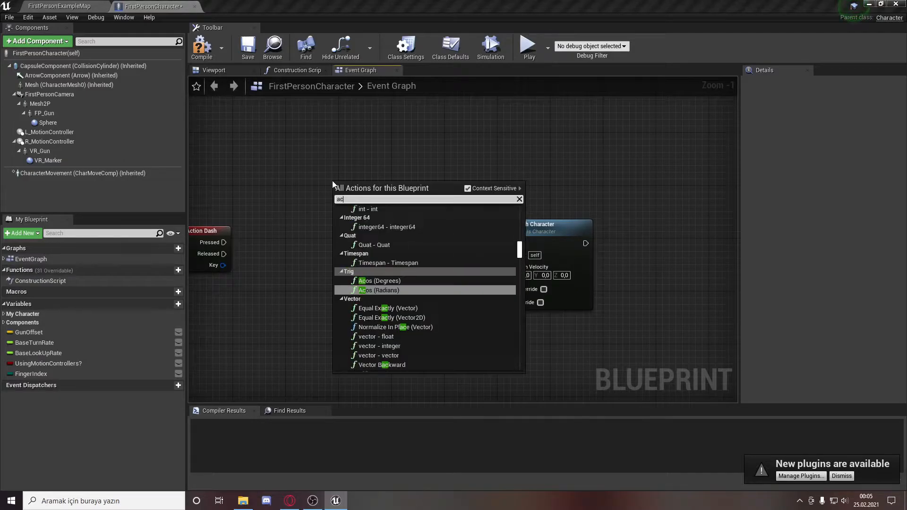
pyautogui.write('actor rot')
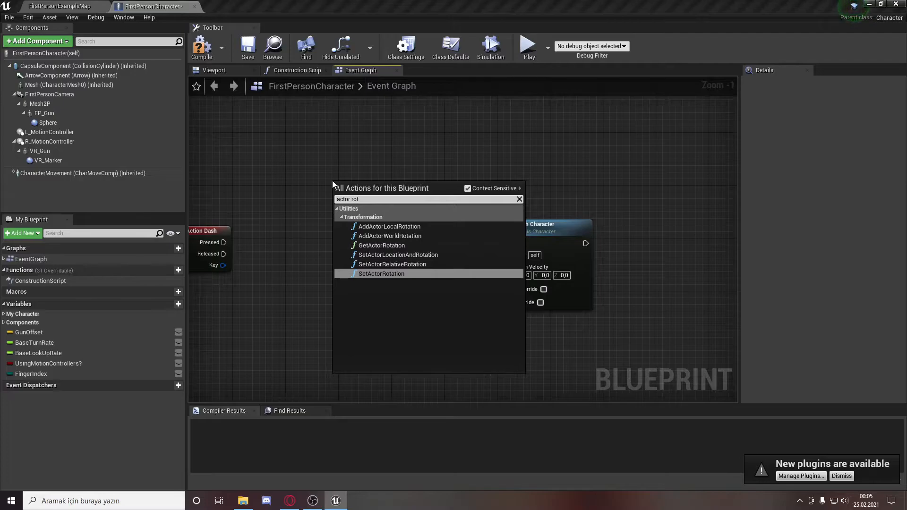
# - Chain GetActorRotation into Get Up Vector and a vector multiply node set to 1000
pyautogui.click(381, 245)
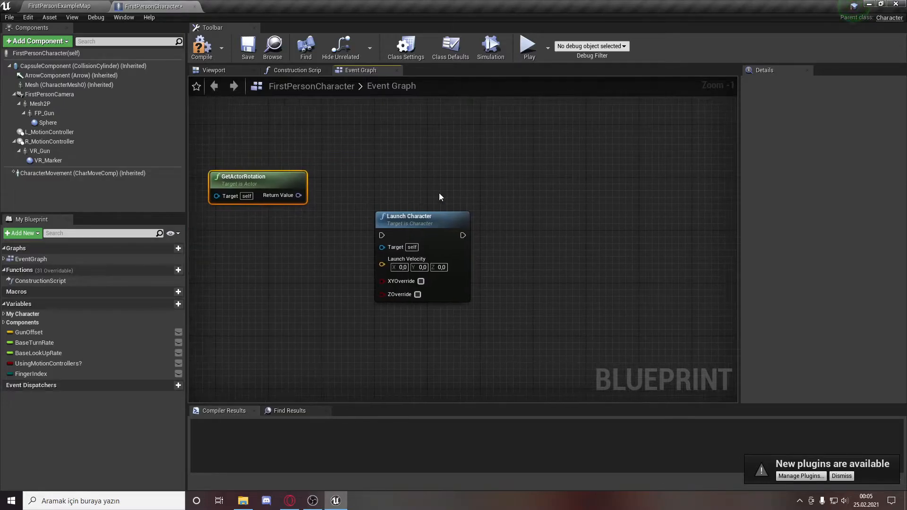
pyautogui.moveTo(298, 195); pyautogui.dragTo(431, 204)
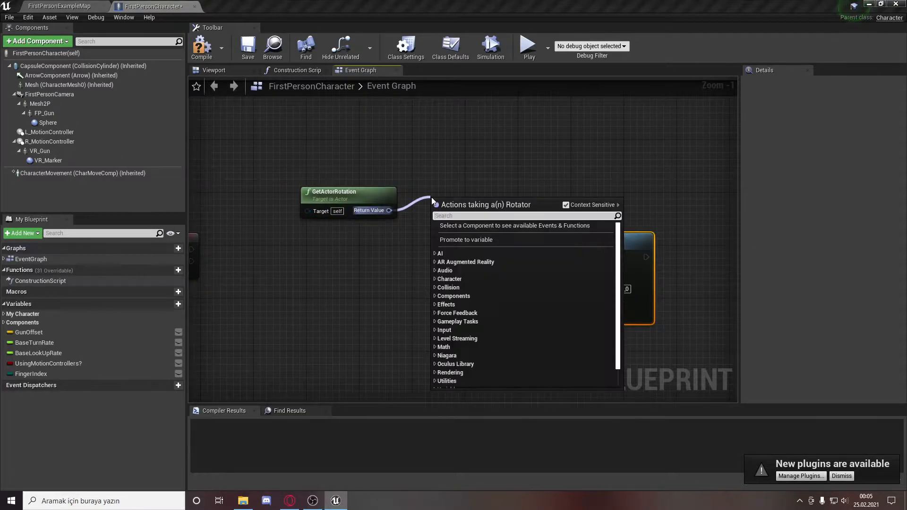
pyautogui.write('get')
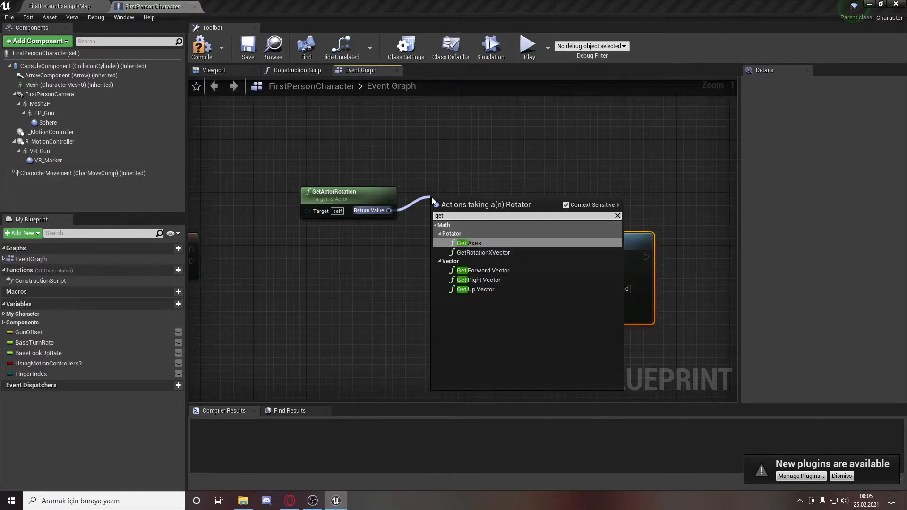
pyautogui.moveTo(481, 270)
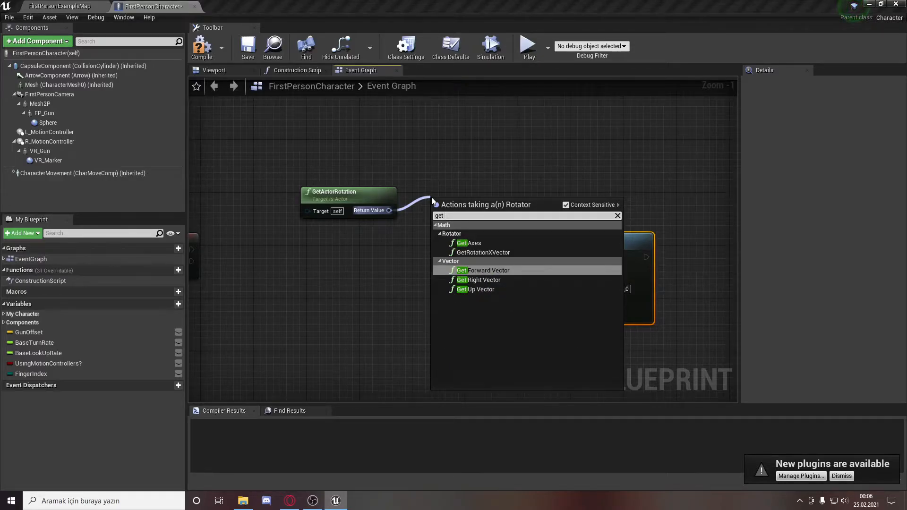
pyautogui.click(475, 289)
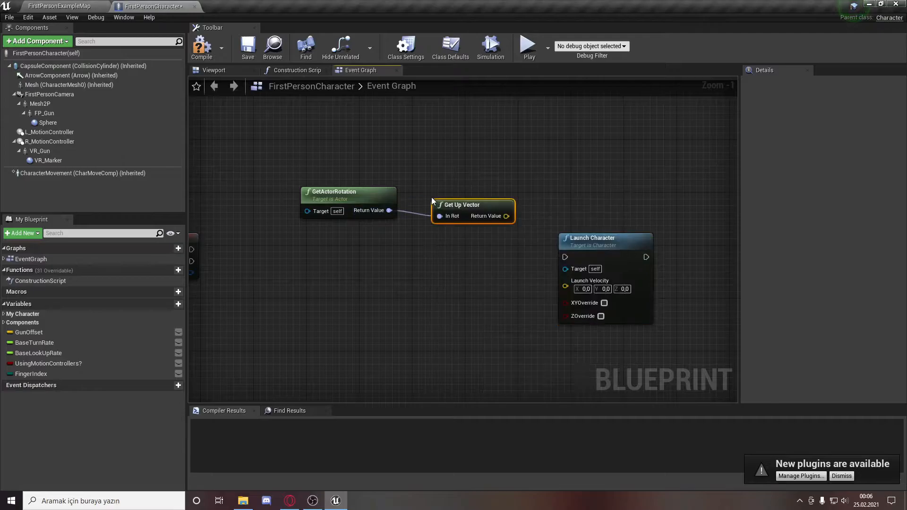
pyautogui.moveTo(472, 210); pyautogui.dragTo(400, 230)
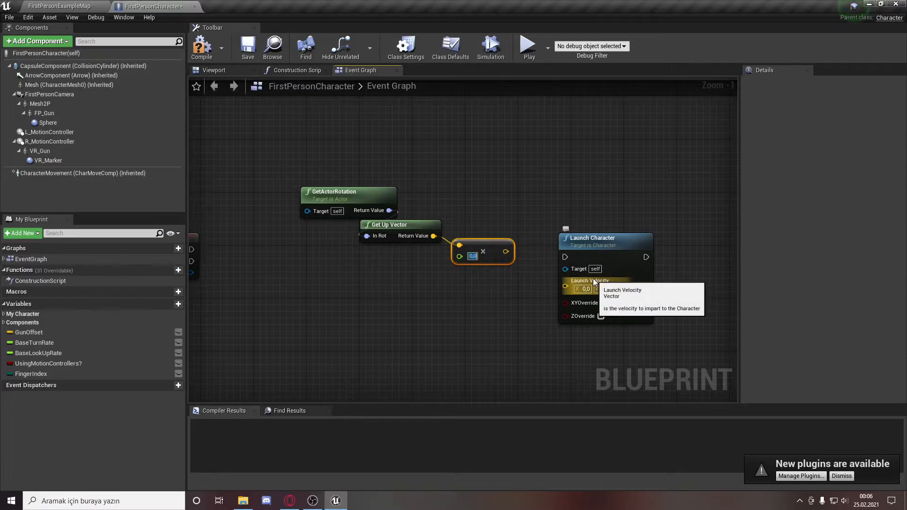
pyautogui.write('100')
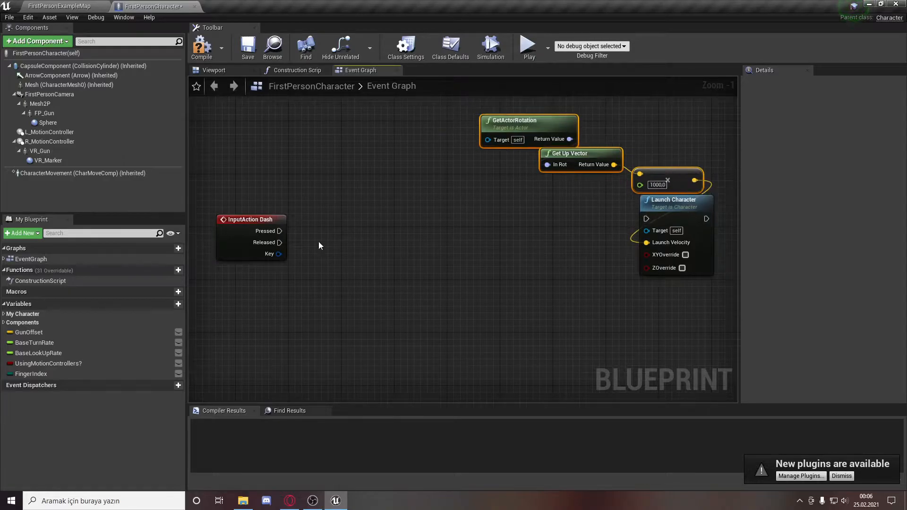
# - Wire Dash Pressed into the upward Launch Character and add a Get Forward Vector node
pyautogui.moveTo(283, 230); pyautogui.dragTo(646, 219)
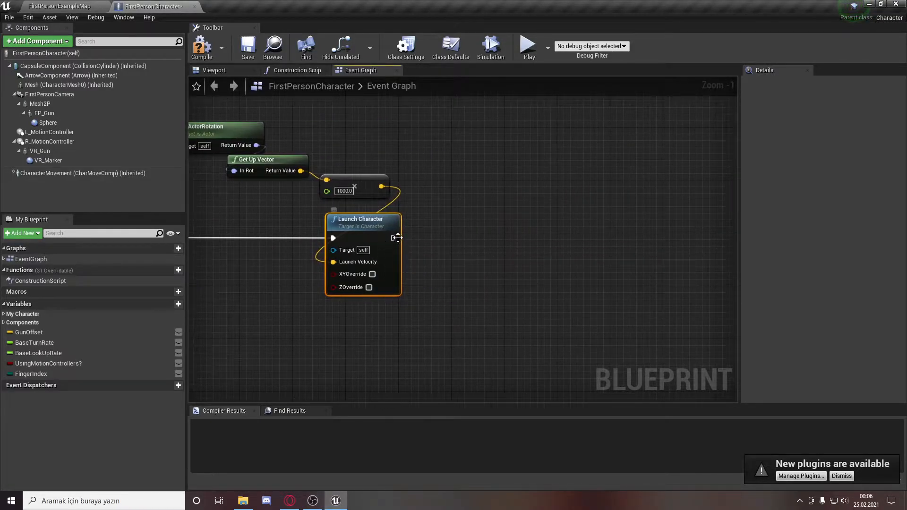
pyautogui.moveTo(471, 225)
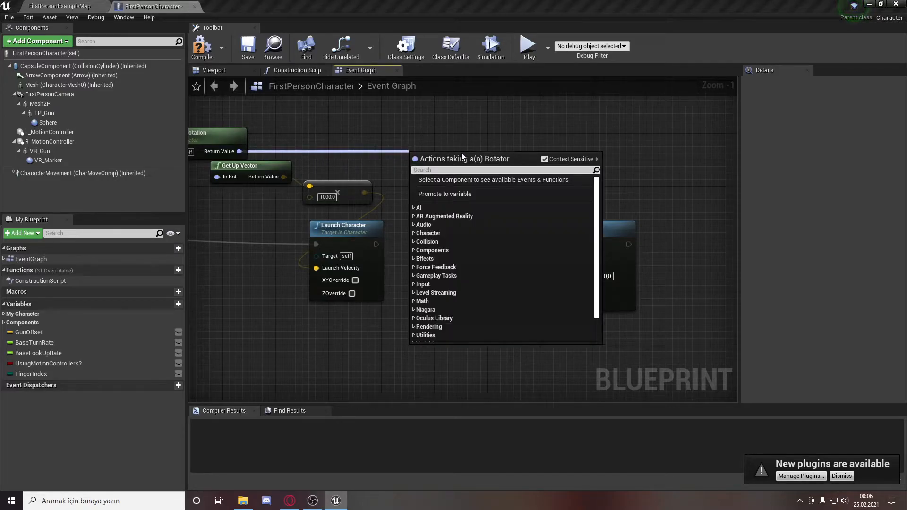
pyautogui.write('get for')
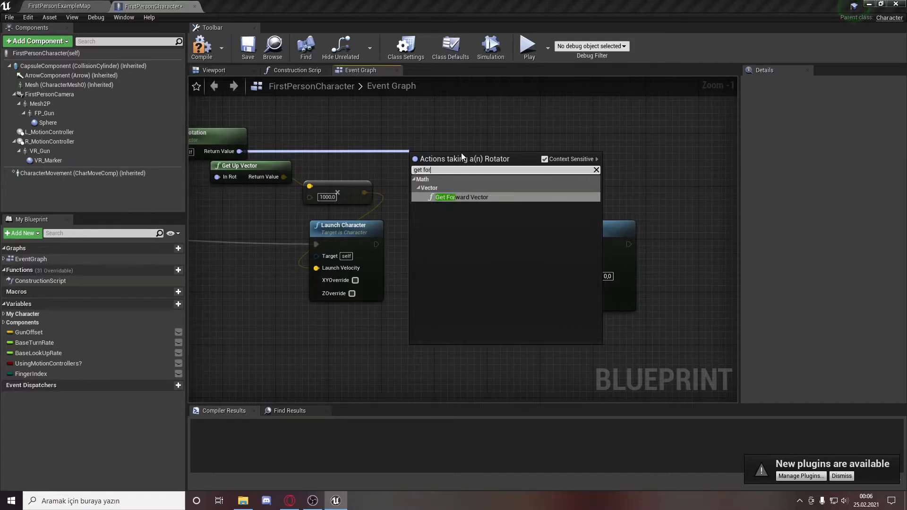
pyautogui.click(461, 197)
pyautogui.write('5000')
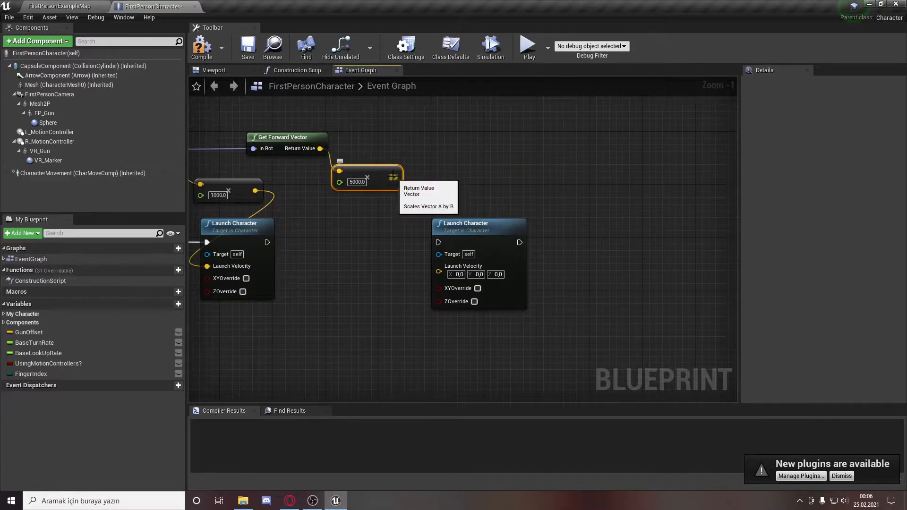
# - Feed the scaled forward vector into the second Launch Character, then compile
pyautogui.moveTo(402, 177); pyautogui.dragTo(441, 273)
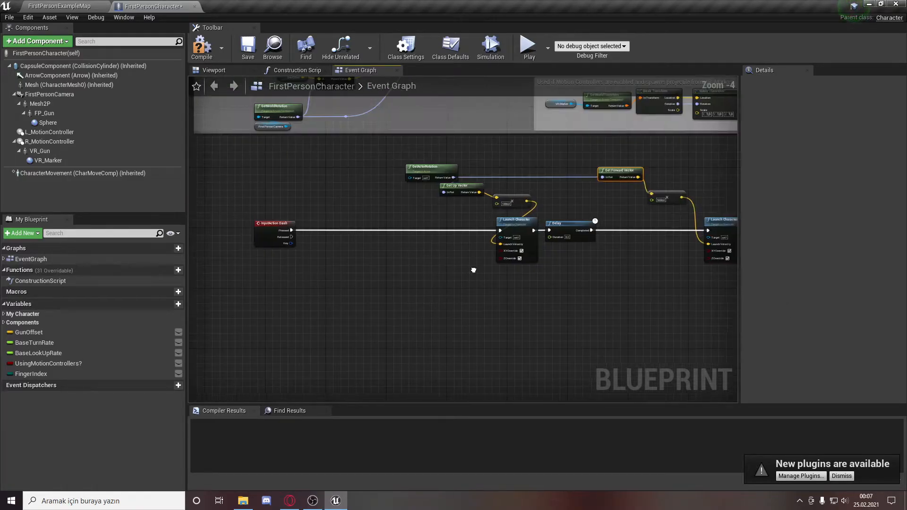
pyautogui.click(202, 45)
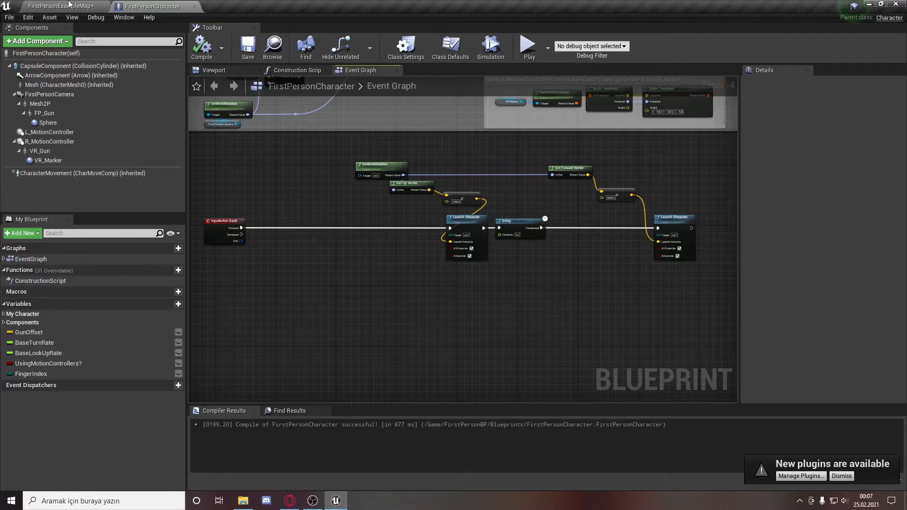
pyautogui.click(527, 44)
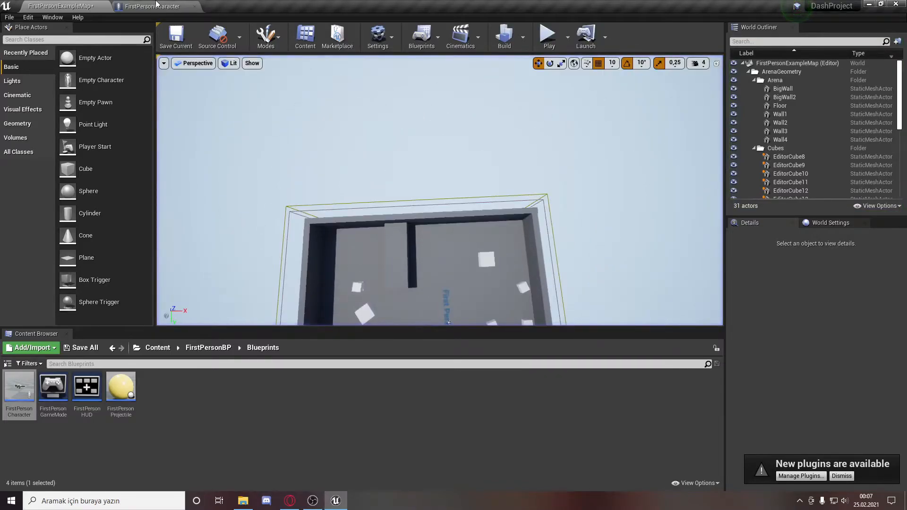
pyautogui.click(154, 6)
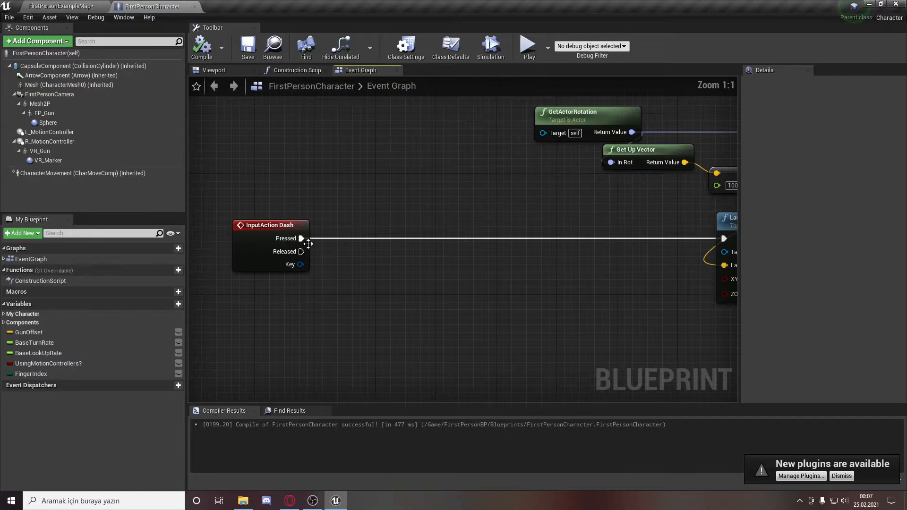
# - Recompile the FirstPersonCharacter Blueprint and return to the FirstPersonExampleMap level
pyautogui.click(375, 252)
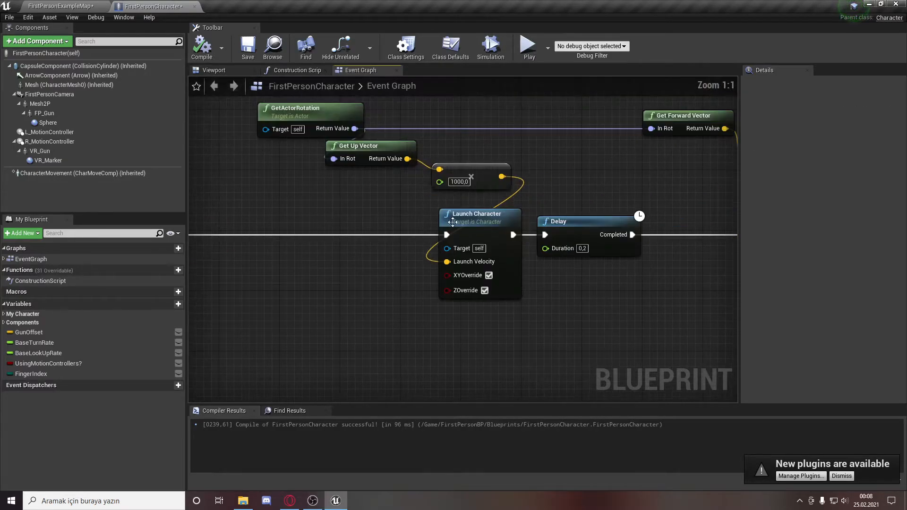
pyautogui.click(52, 5)
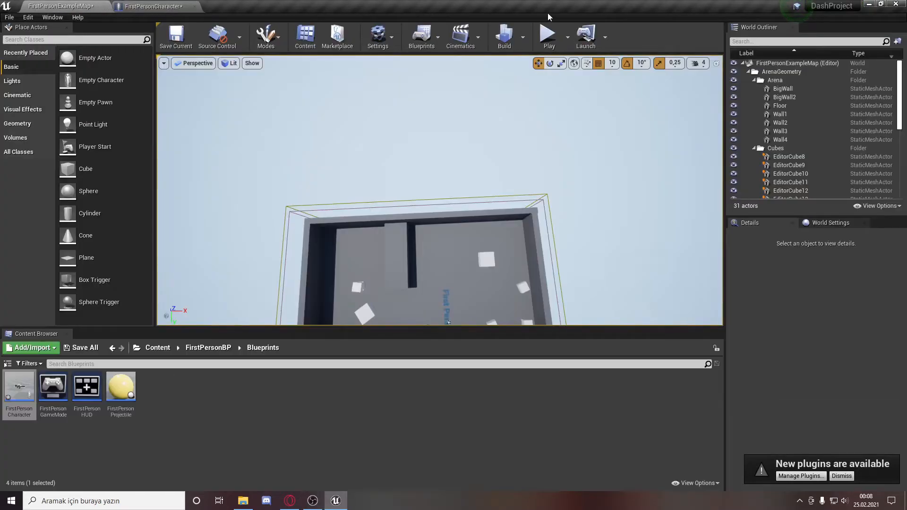
# - Play the example map to test the dash, then end the session
pyautogui.click(548, 33)
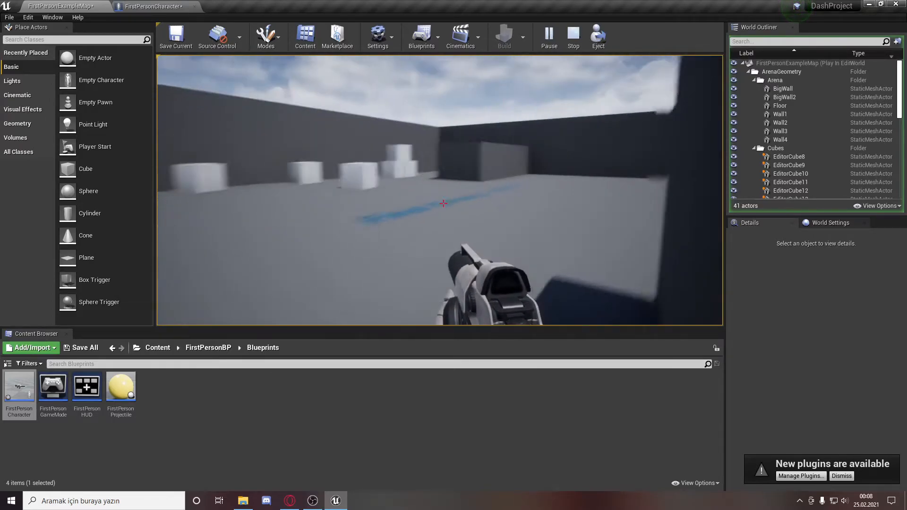
pyautogui.click(147, 7)
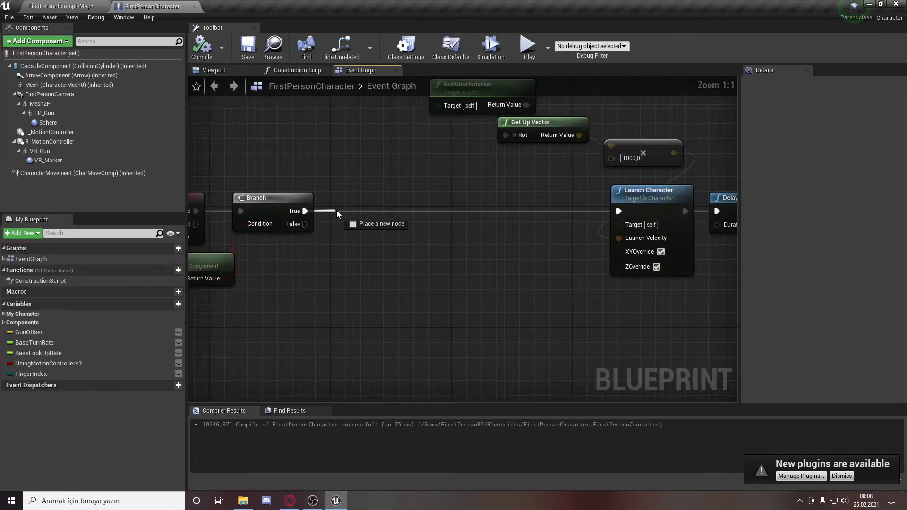
# - Add a Spawn Sound Attached node after the Branch, with Mesh plugged into Attach to Component
pyautogui.write('spawn so')
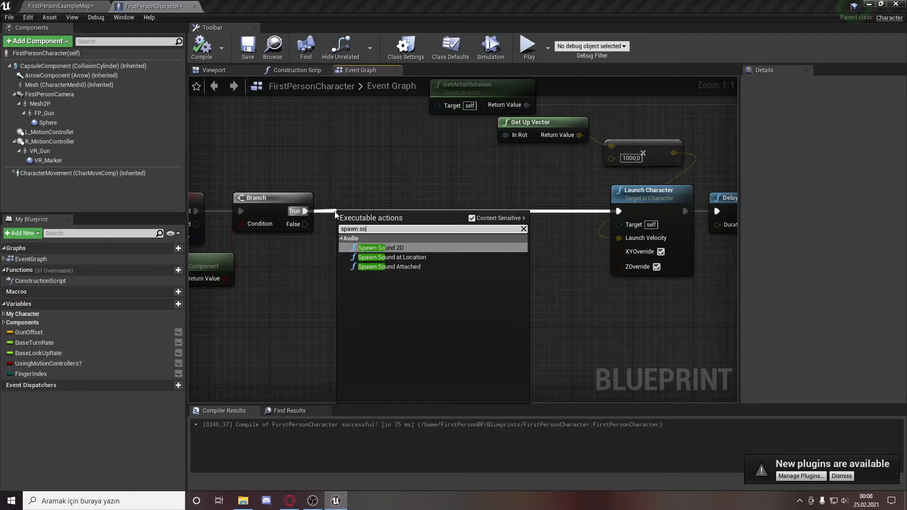
pyautogui.click(389, 266)
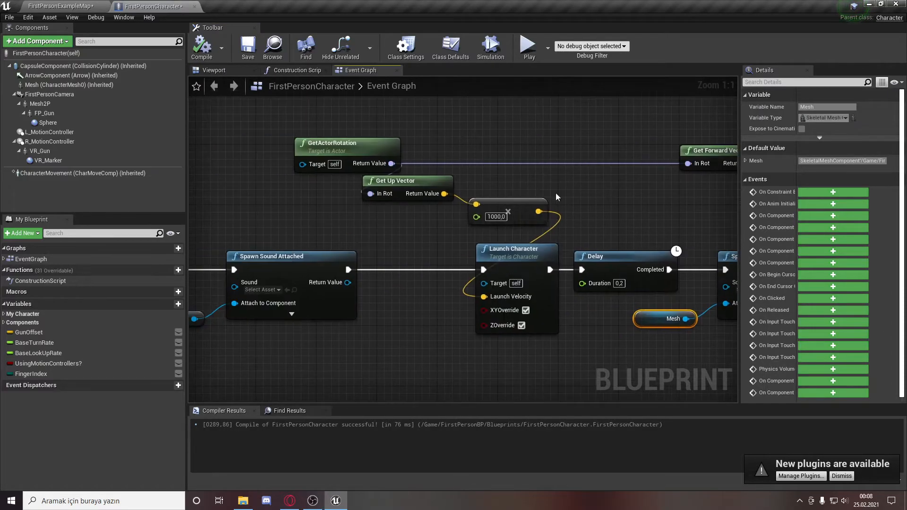
pyautogui.click(221, 49)
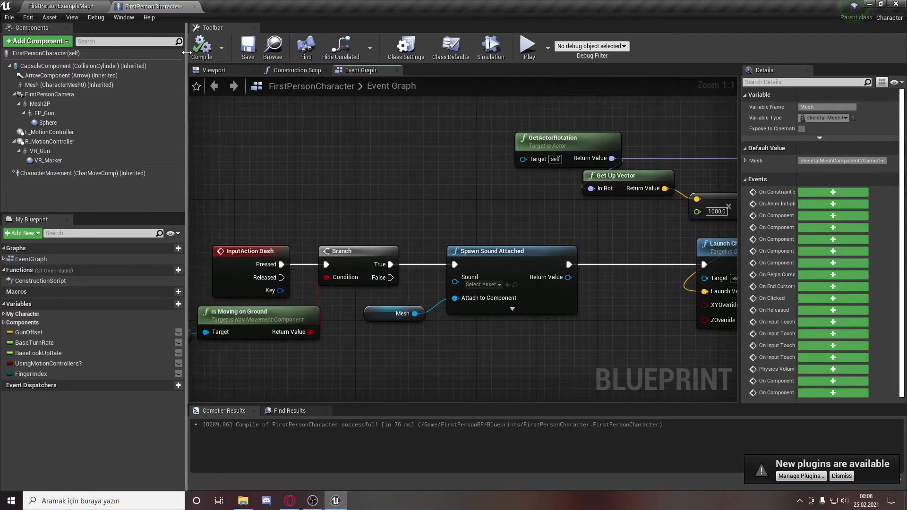
pyautogui.moveTo(231, 49)
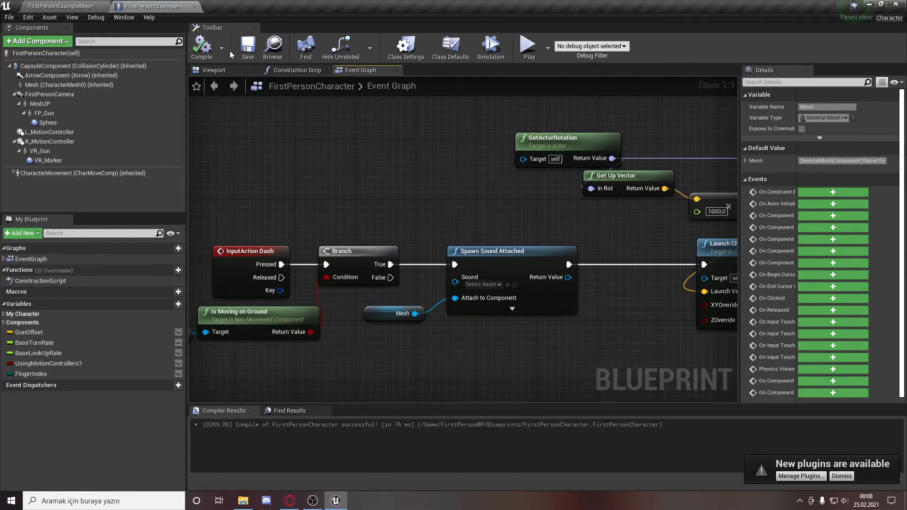
pyautogui.moveTo(202, 45)
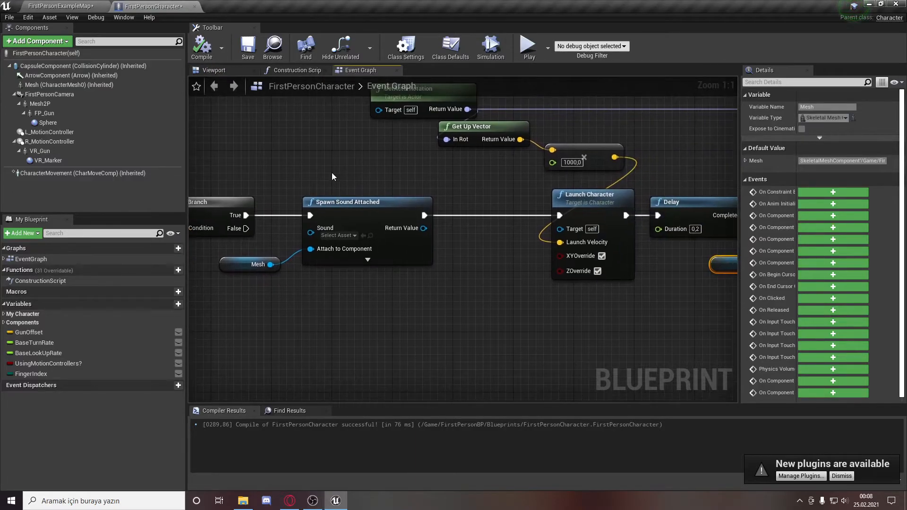
pyautogui.scroll(-3)
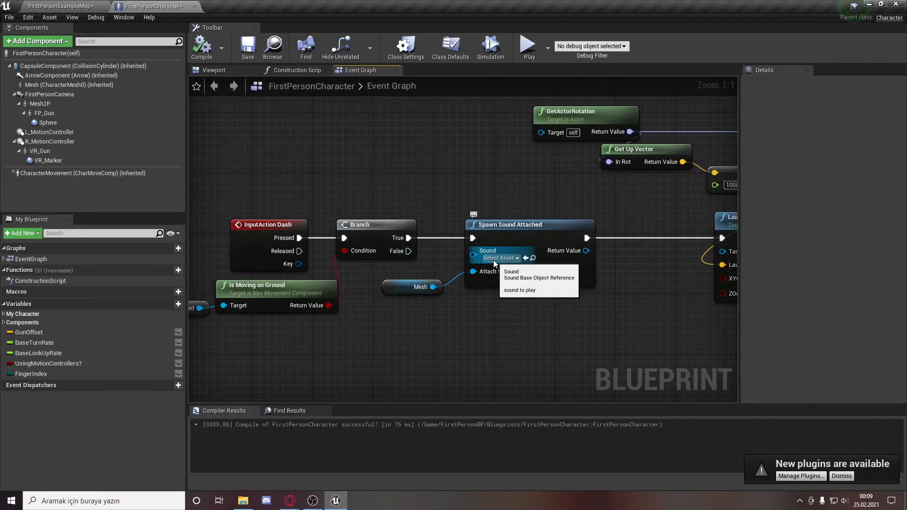
# - Browse the VREditor UI sounds, preview Scaling_Up, and choose Teleport_Committed for the second sound
pyautogui.click(500, 258)
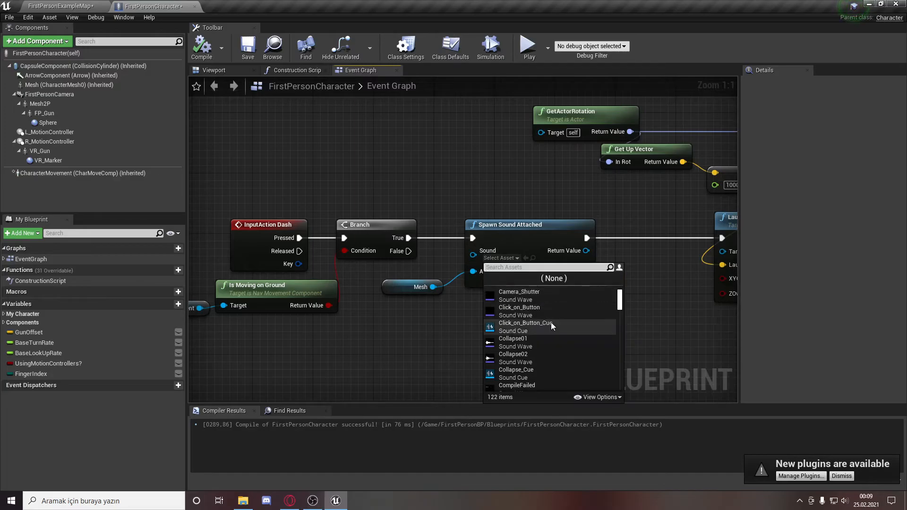
pyautogui.click(519, 307)
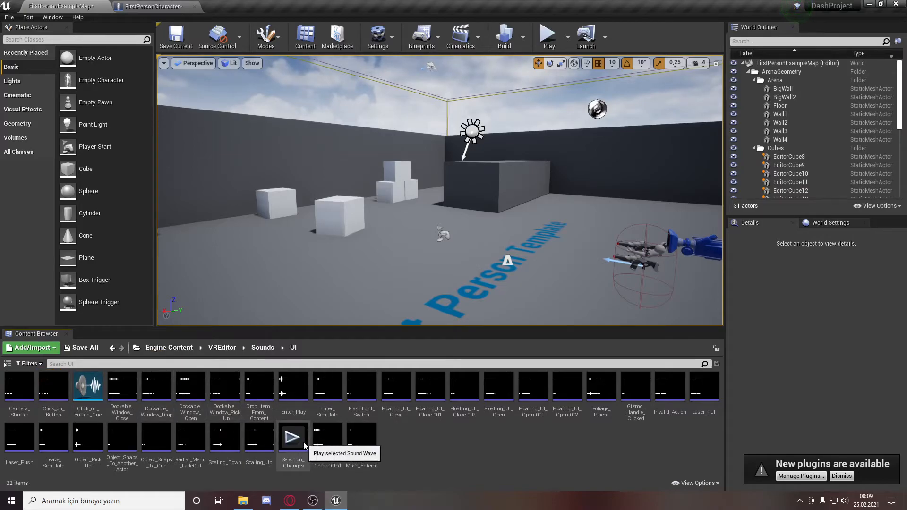
pyautogui.moveTo(259, 436)
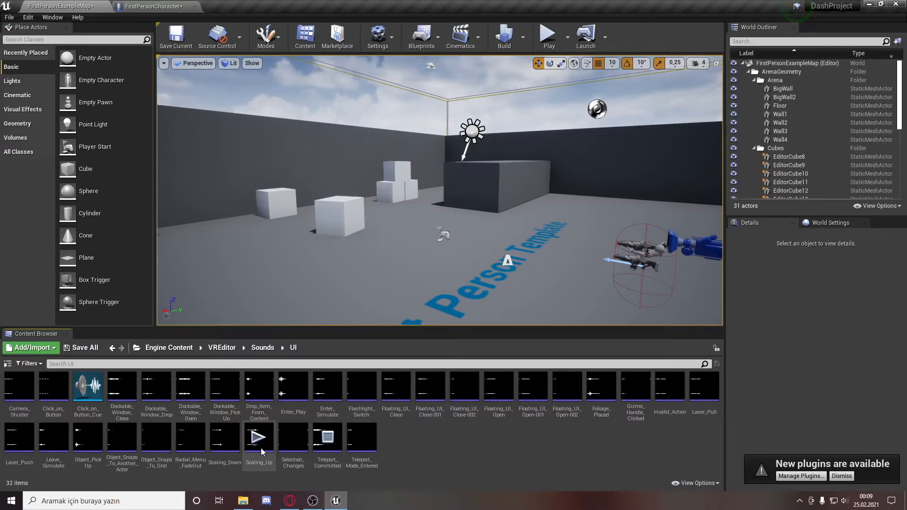
pyautogui.click(259, 438)
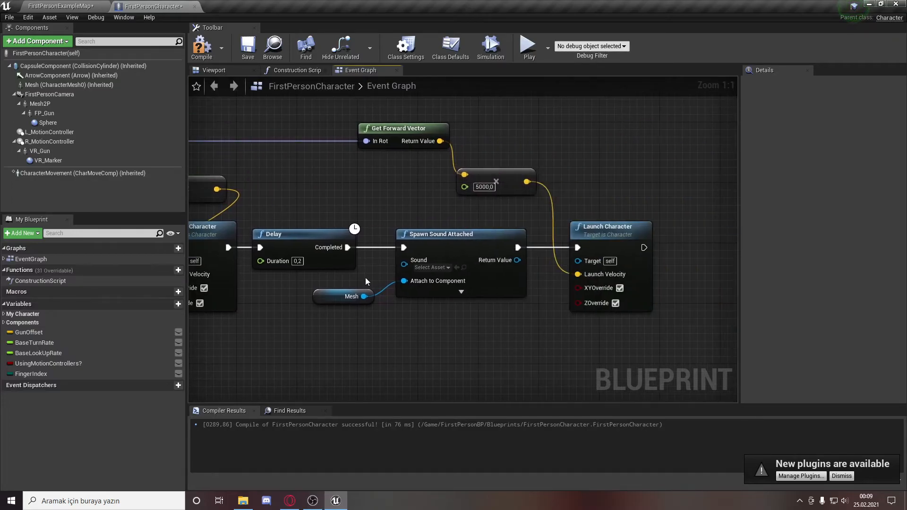
pyautogui.click(54, 5)
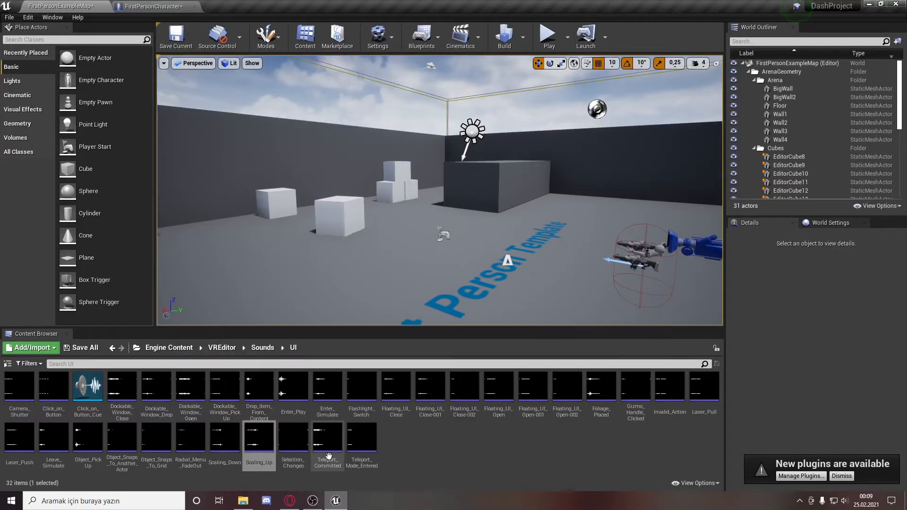
pyautogui.click(327, 437)
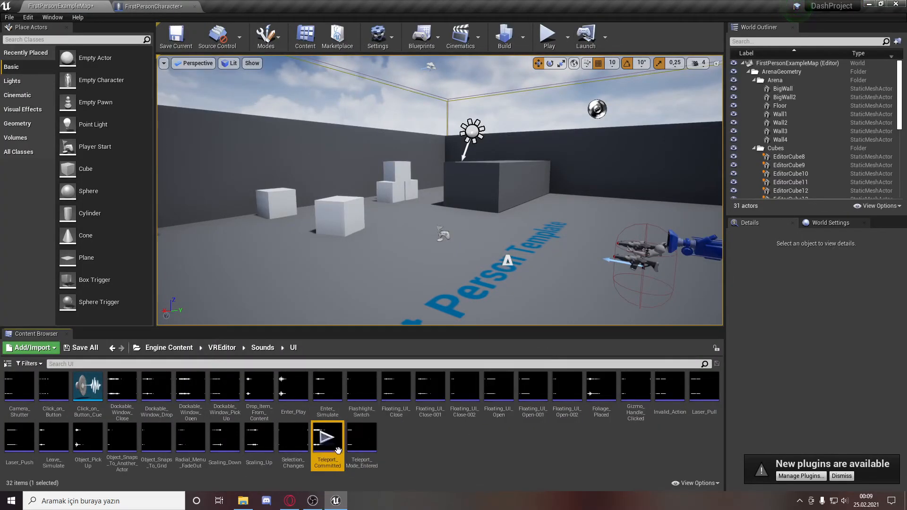
pyautogui.click(146, 7)
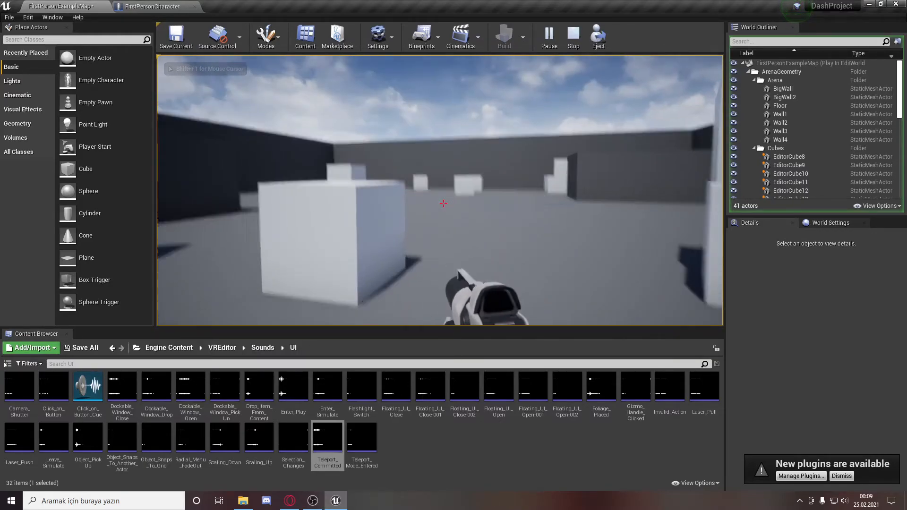
# - Set the Delay Duration to 0.3 seconds and stop the test play session
pyautogui.click(156, 6)
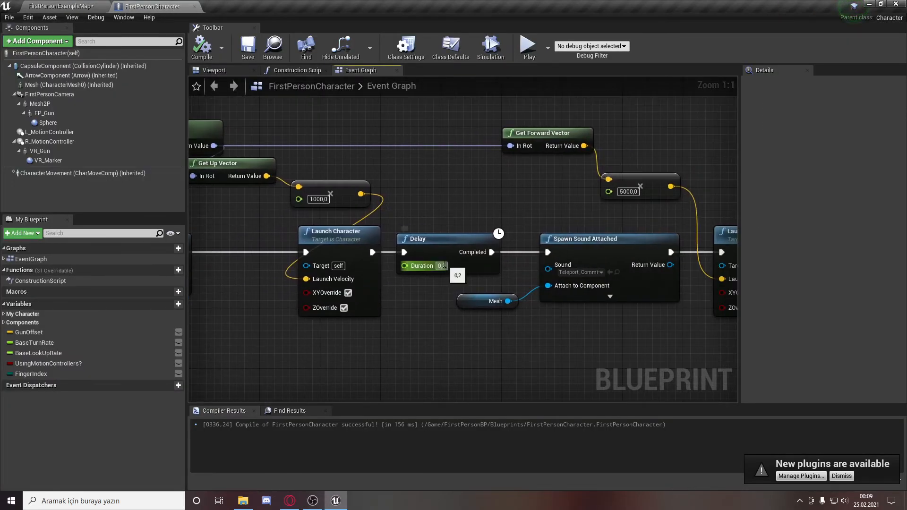
pyautogui.write('0.3')
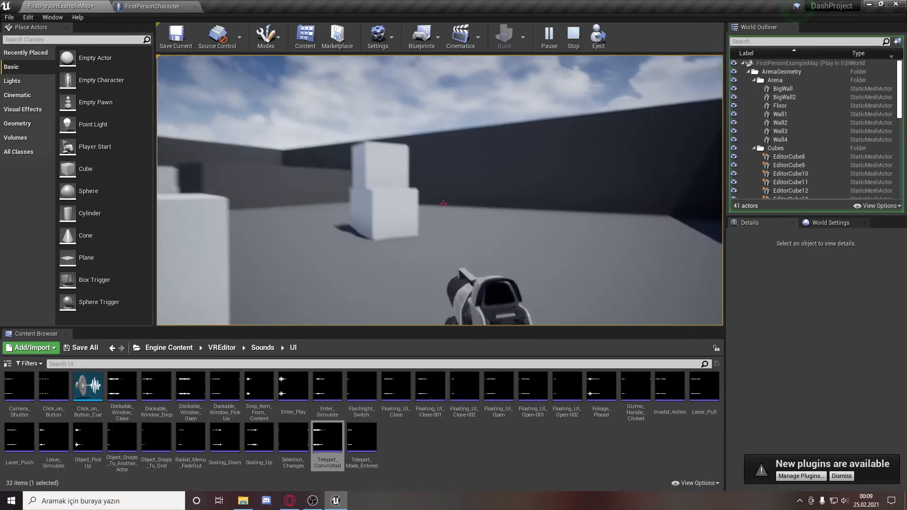
pyautogui.click(573, 33)
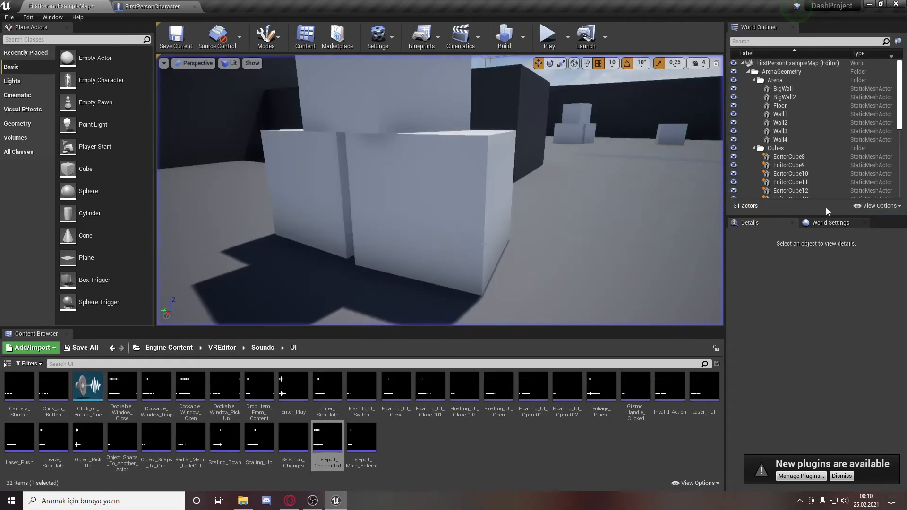